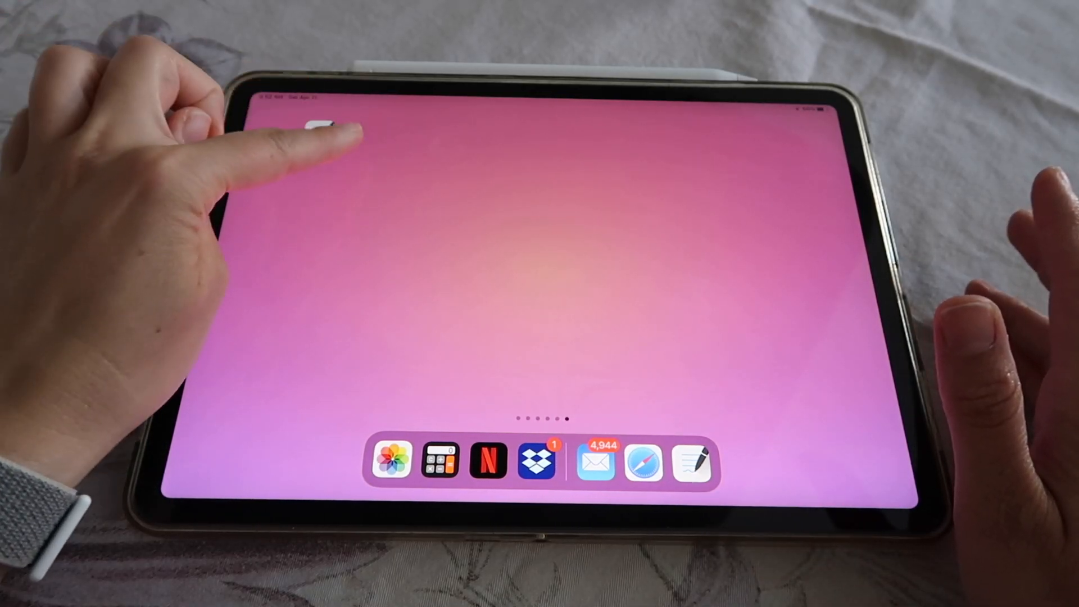
Step: Launch Safari from the Home Screen to reach the Google search page
left_click(320, 127)
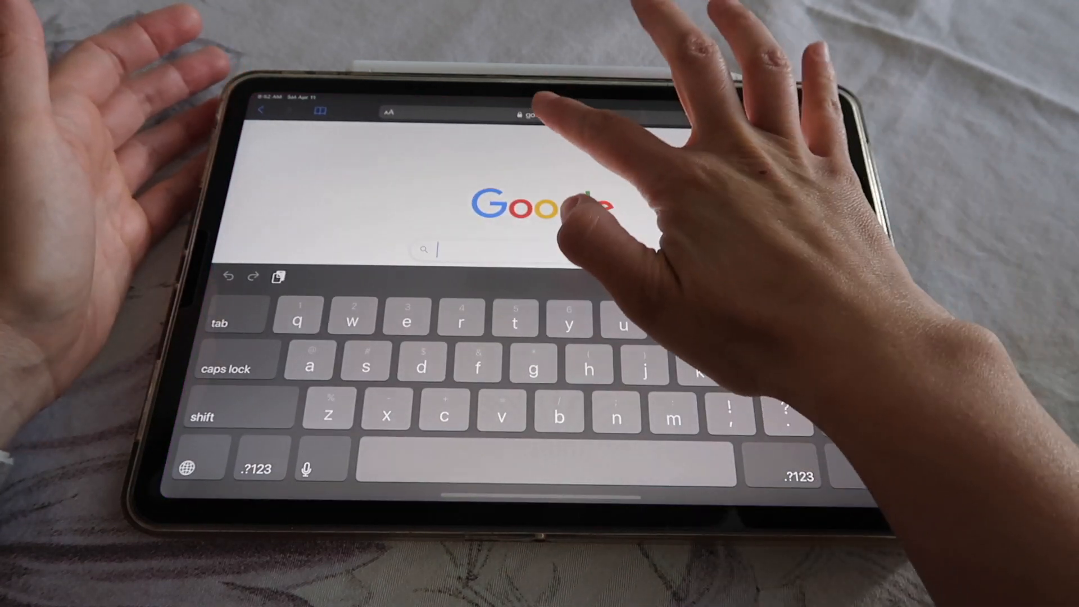
Step: Search for 'printstick' and reach the PrintStick Planner product page in the shop
type("printstick")
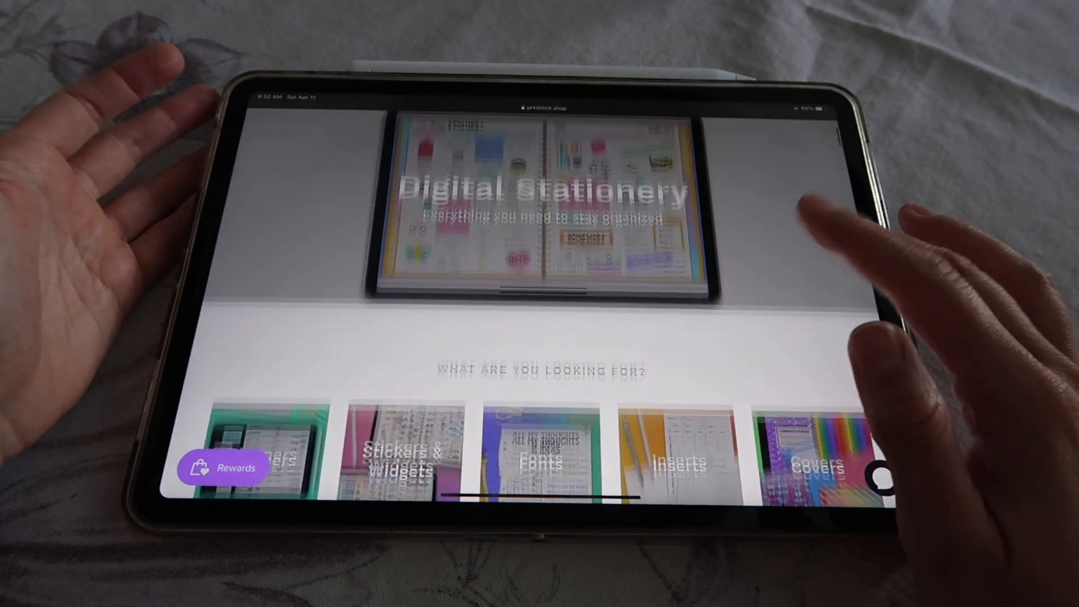
scroll("down", 3)
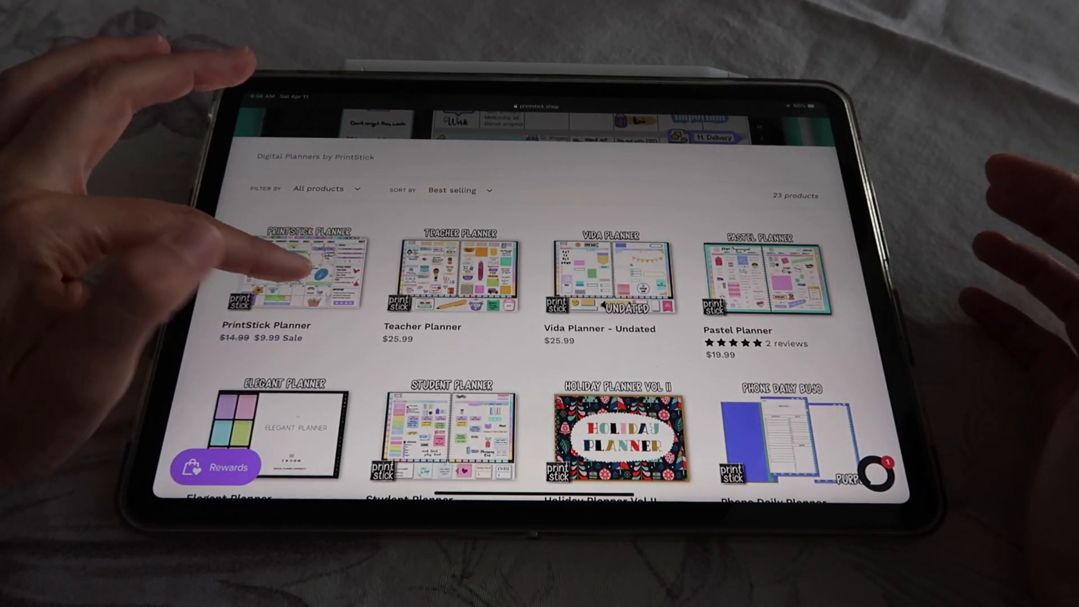
left_click(297, 272)
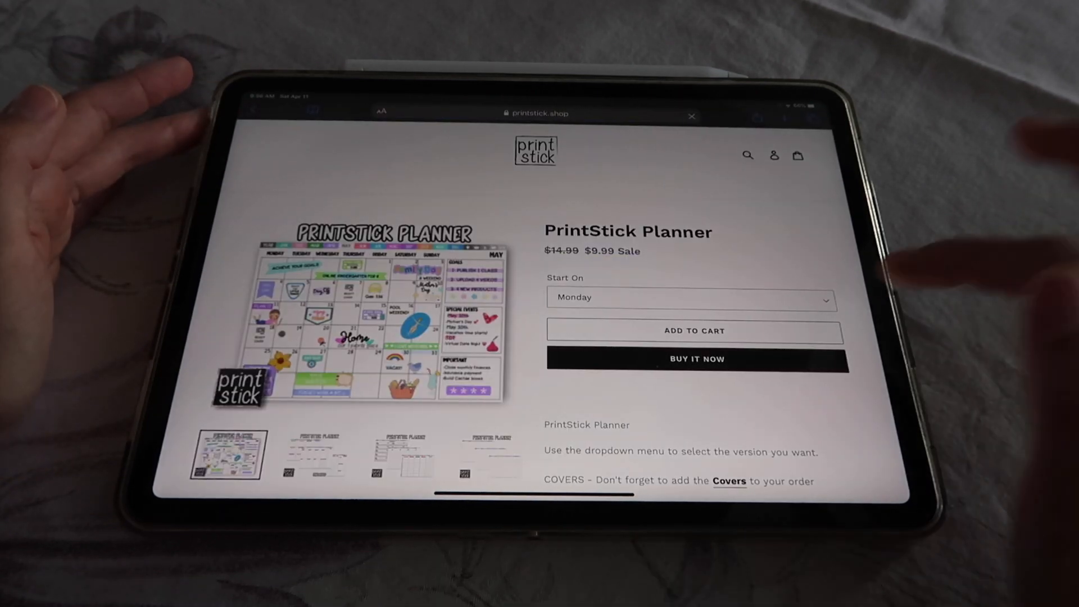
Step: Choose the Monday start option for the planner and start Buy It Now checkout at $9.99
left_click(689, 296)
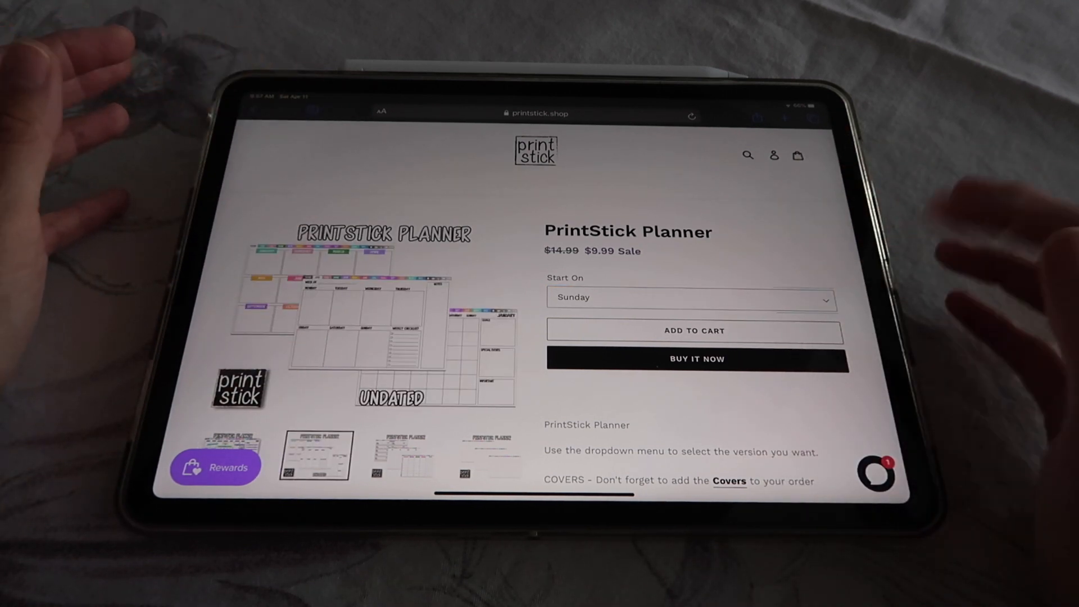
left_click(691, 296)
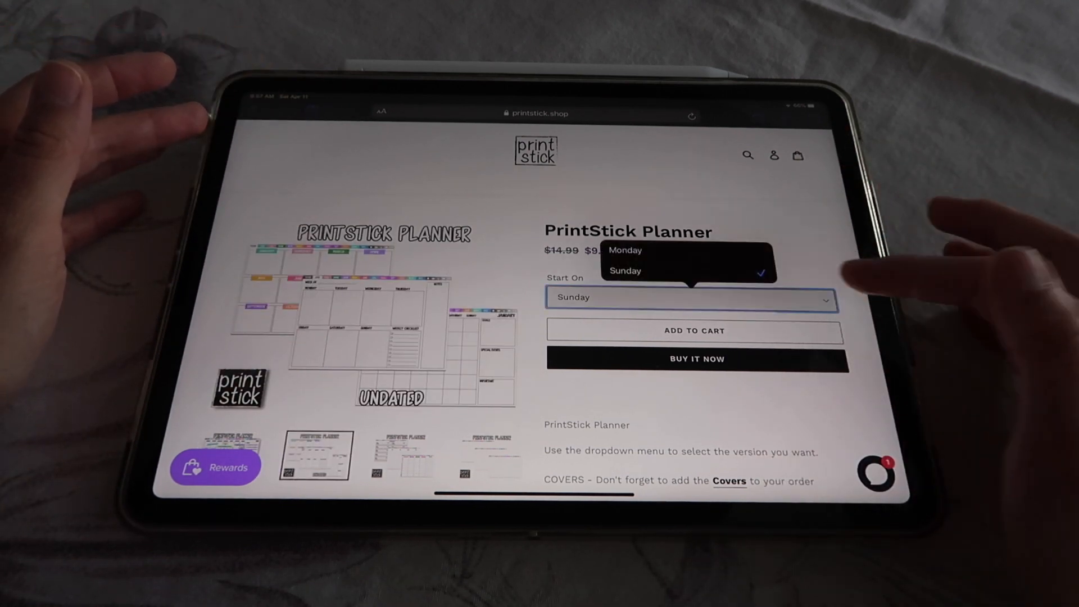
left_click(625, 249)
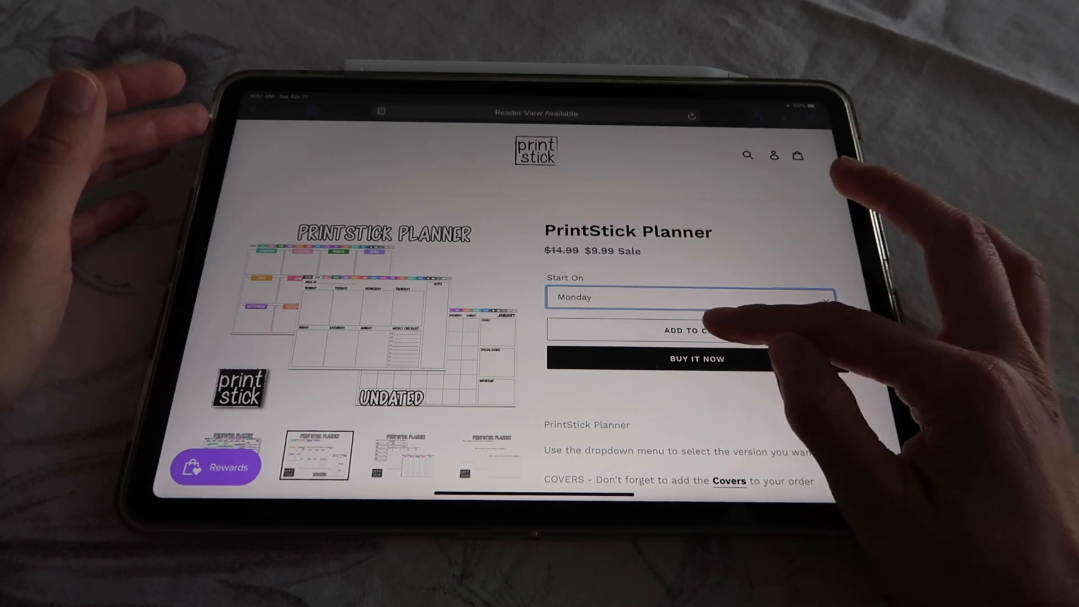
left_click(691, 331)
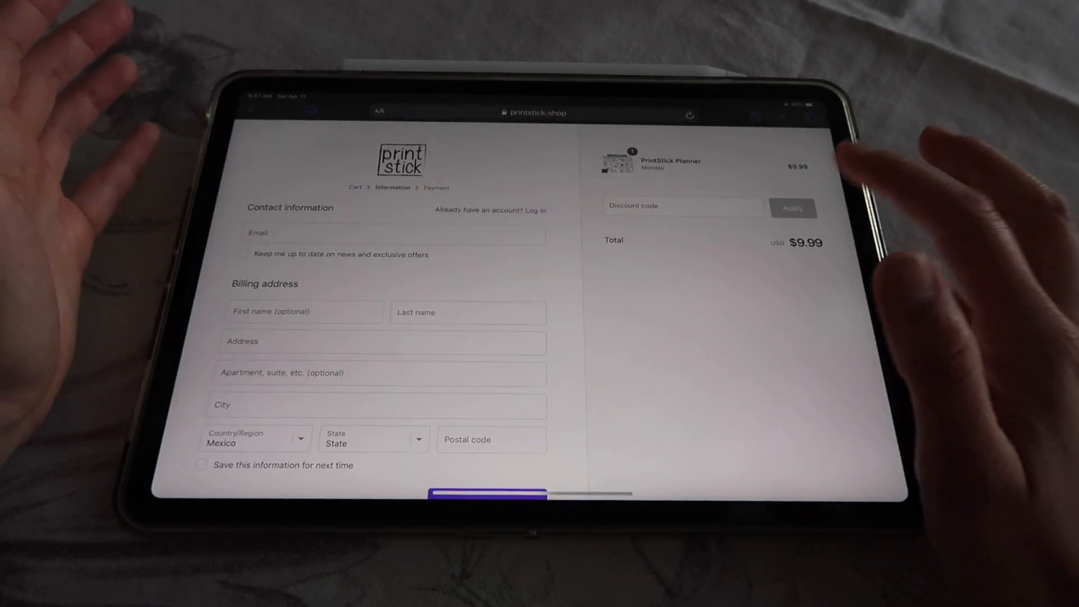
Step: Apply the ATHOME discount code so the checkout total drops to $0.00
left_click(681, 207)
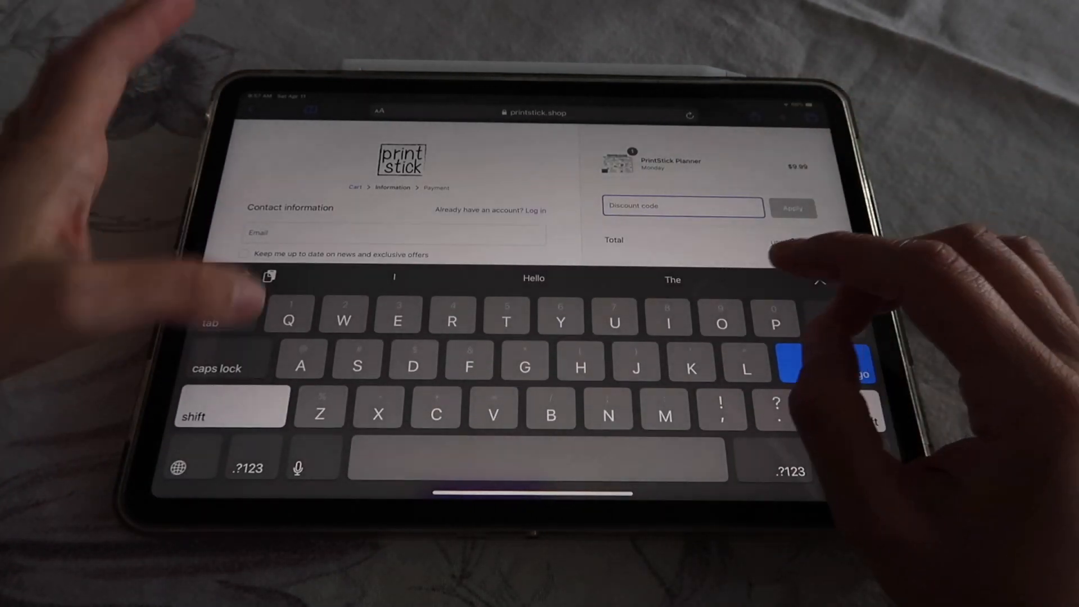
type("ATHOME")
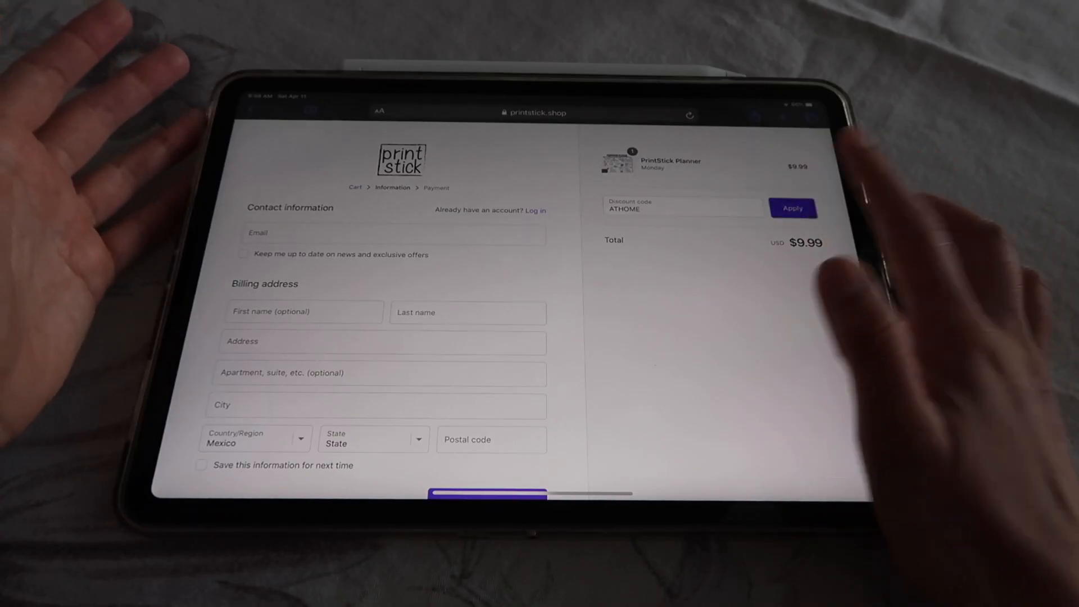
left_click(792, 208)
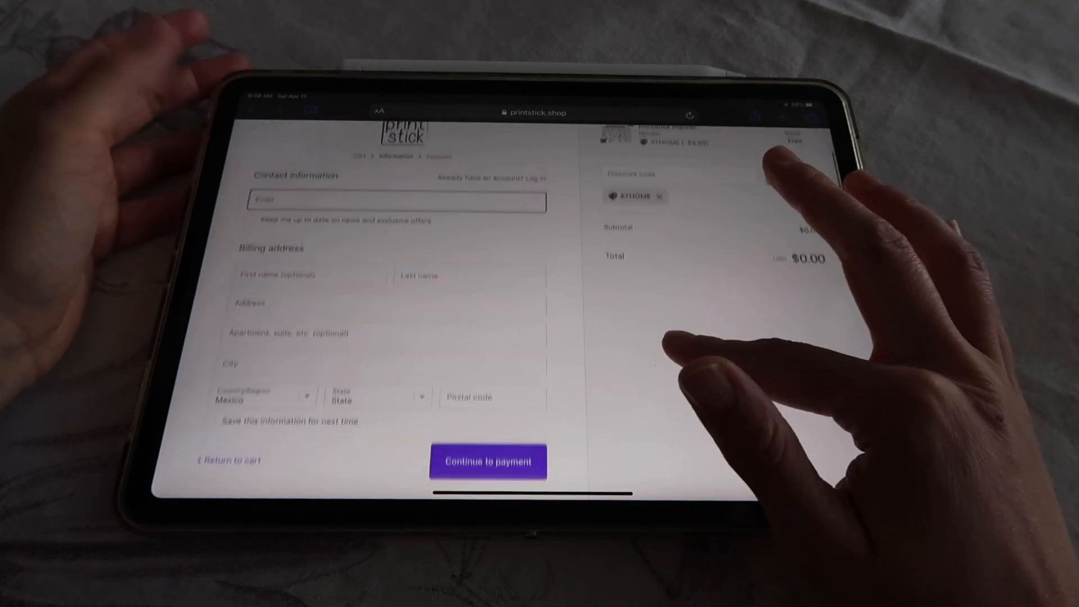
Step: Fill in the contact email and billing address, then continue to payment
left_click(396, 201)
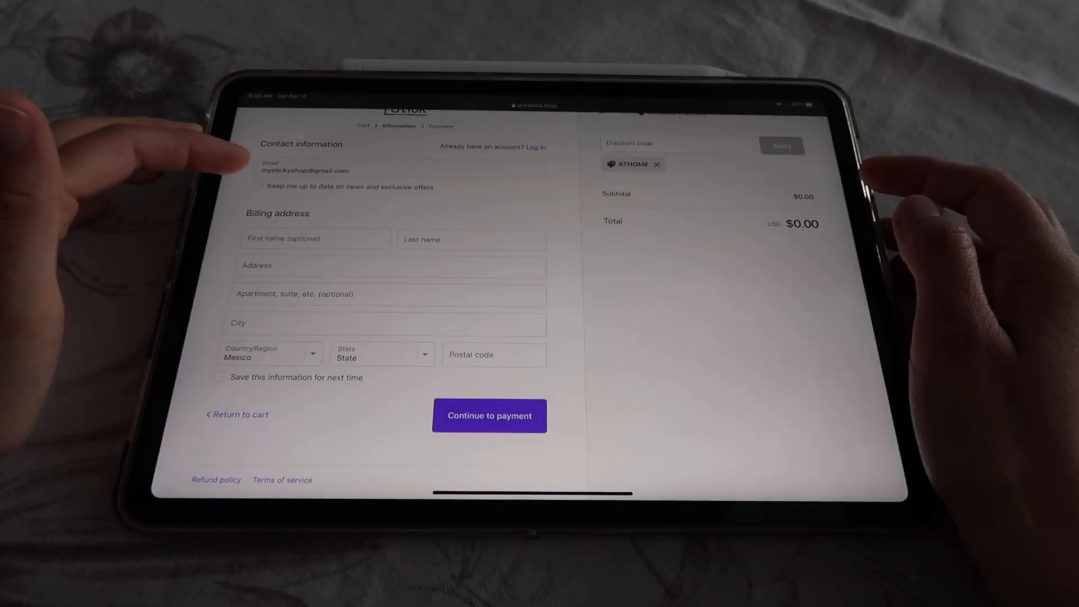
left_click(256, 185)
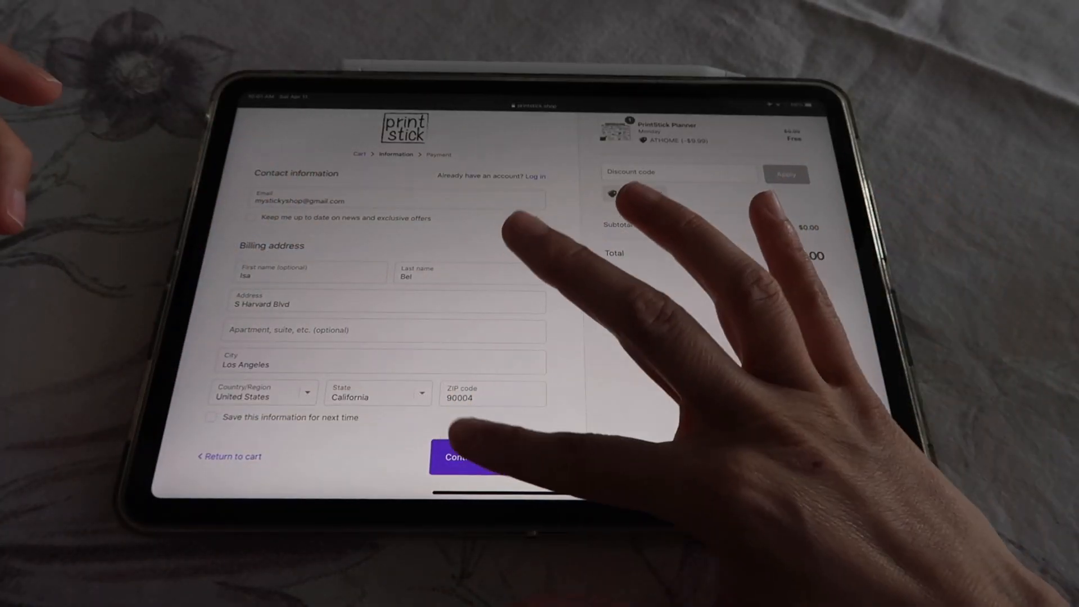
left_click(488, 457)
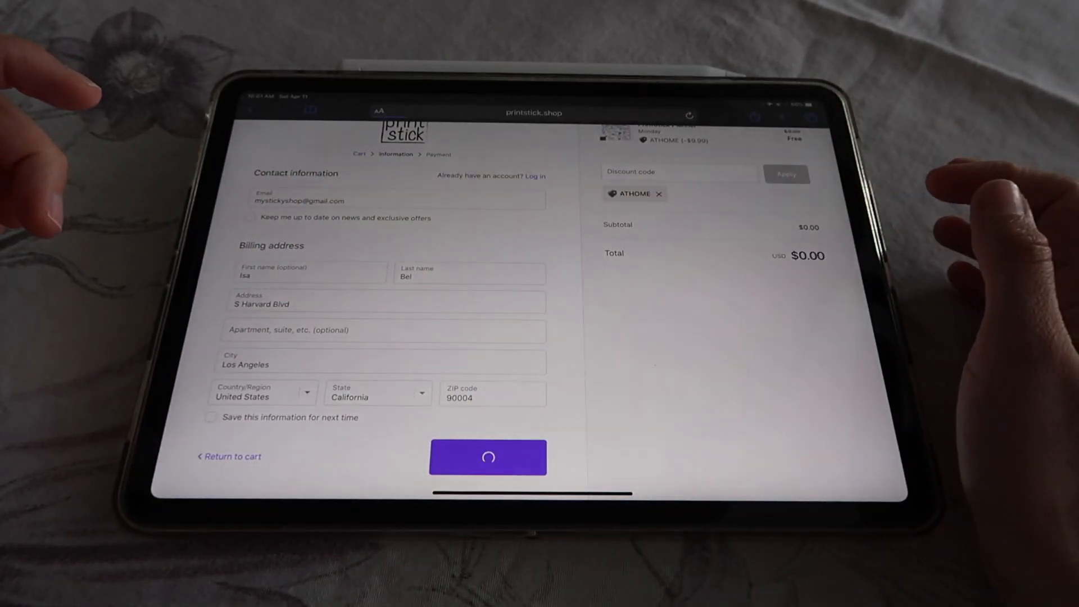
Step: Complete the free order for the PrintStick Planner on the payment step
left_click(488, 458)
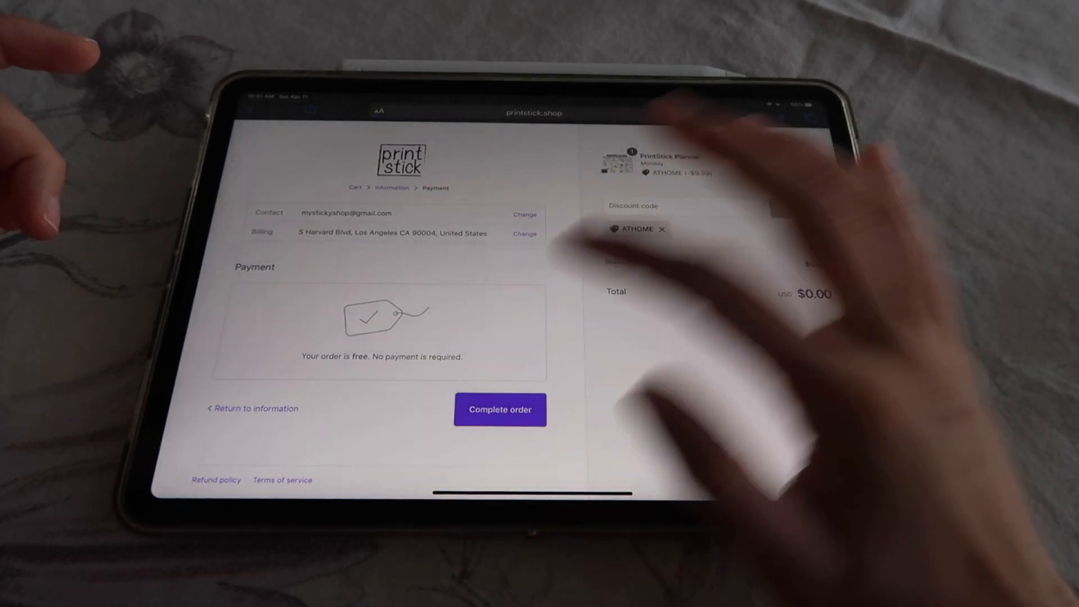
left_click(499, 409)
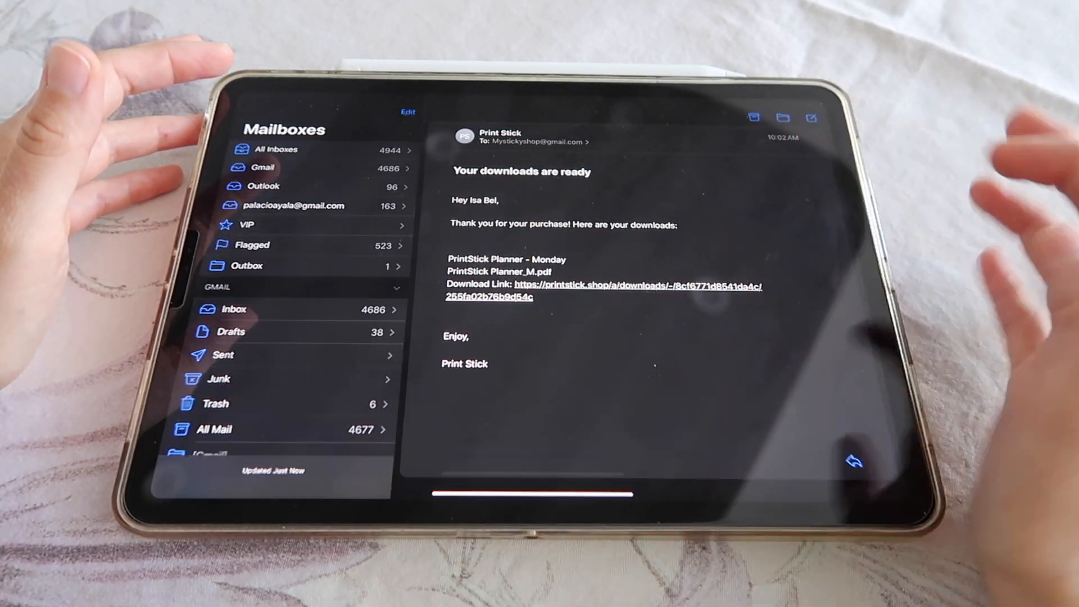
Step: Follow the download link in Print Stick's 'Your downloads are ready' email
left_click(636, 285)
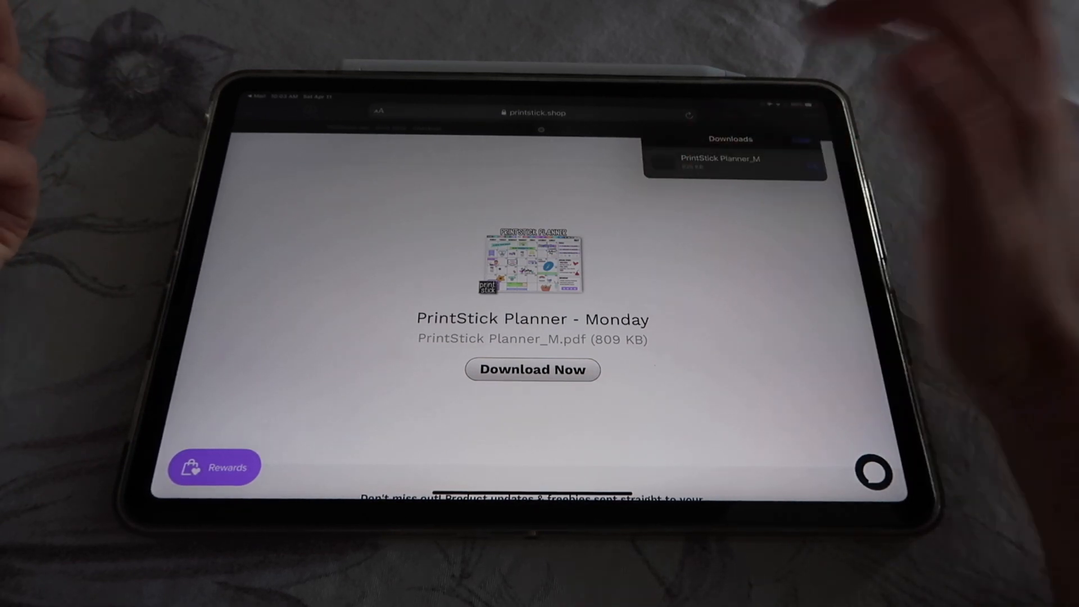
Step: View the downloaded PrintStick Planner_M PDF from Safari's downloads list
left_click(720, 159)
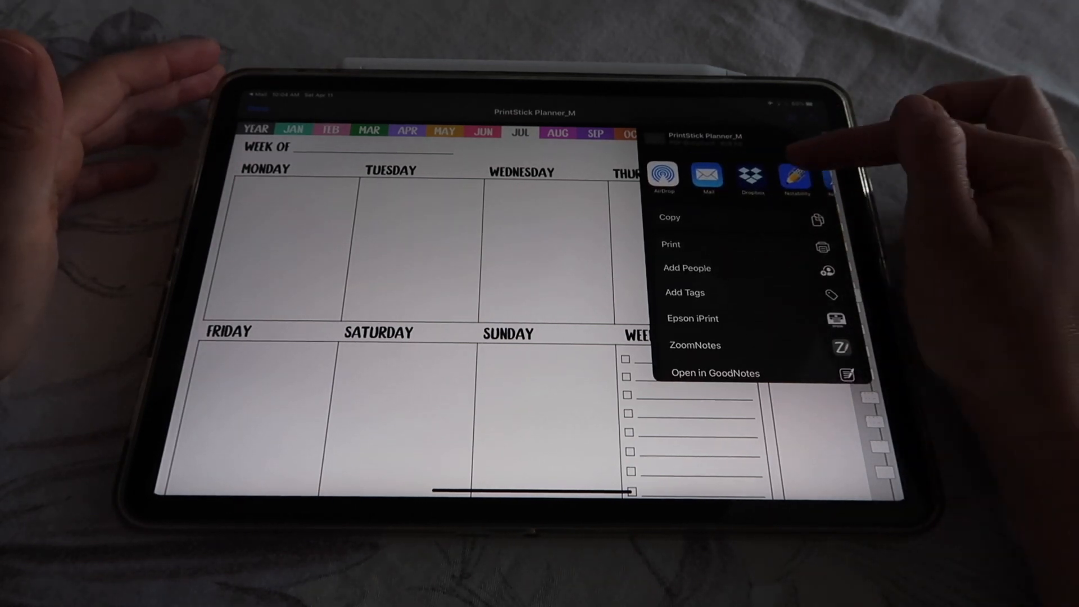
Step: Share the PrintStick Planner_M file from Safari using Open in GoodNotes
scroll("left", 3)
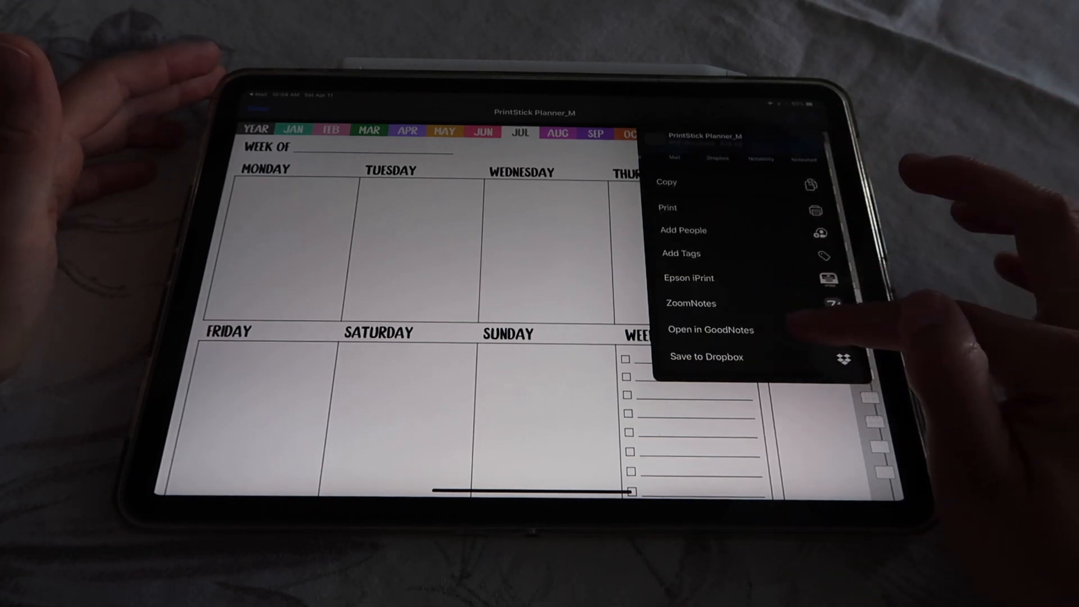
left_click(710, 329)
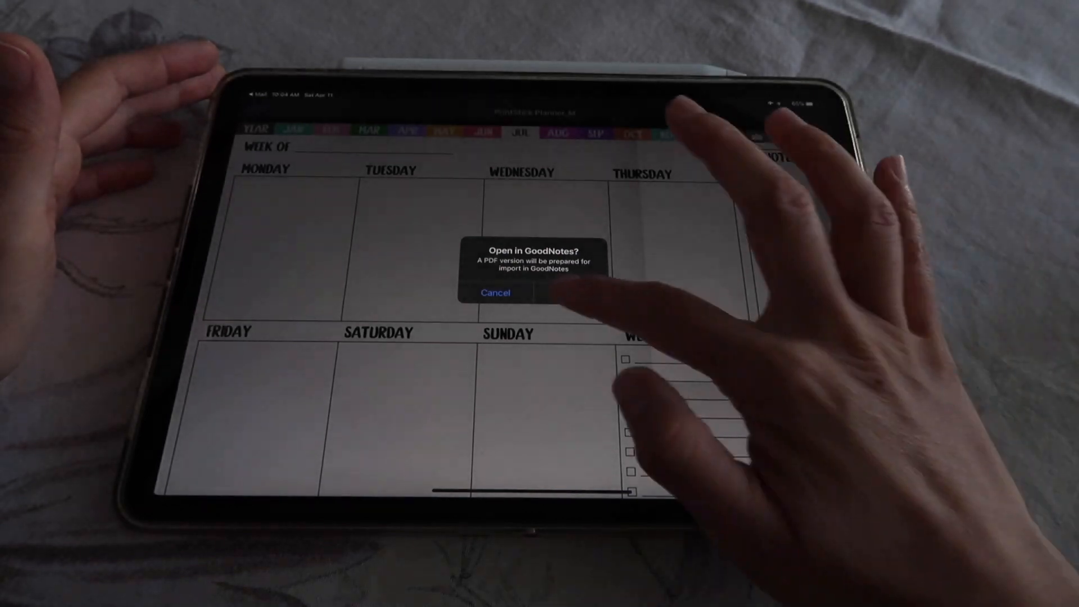
Step: Import PrintStick Planner_M into GoodNotes as a new document, landing on its year overview
left_click(560, 292)
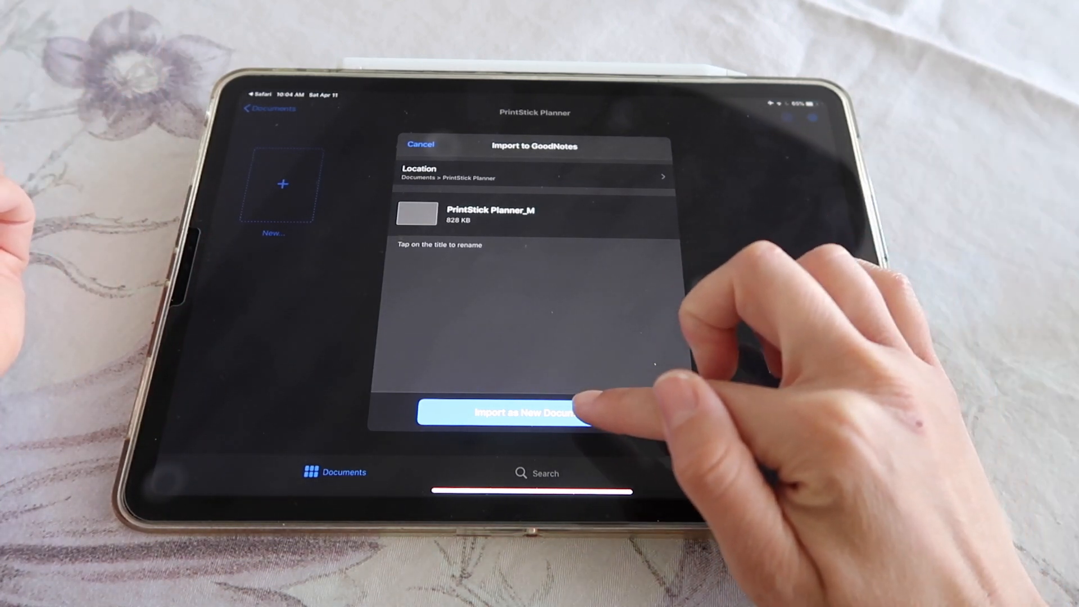
left_click(509, 413)
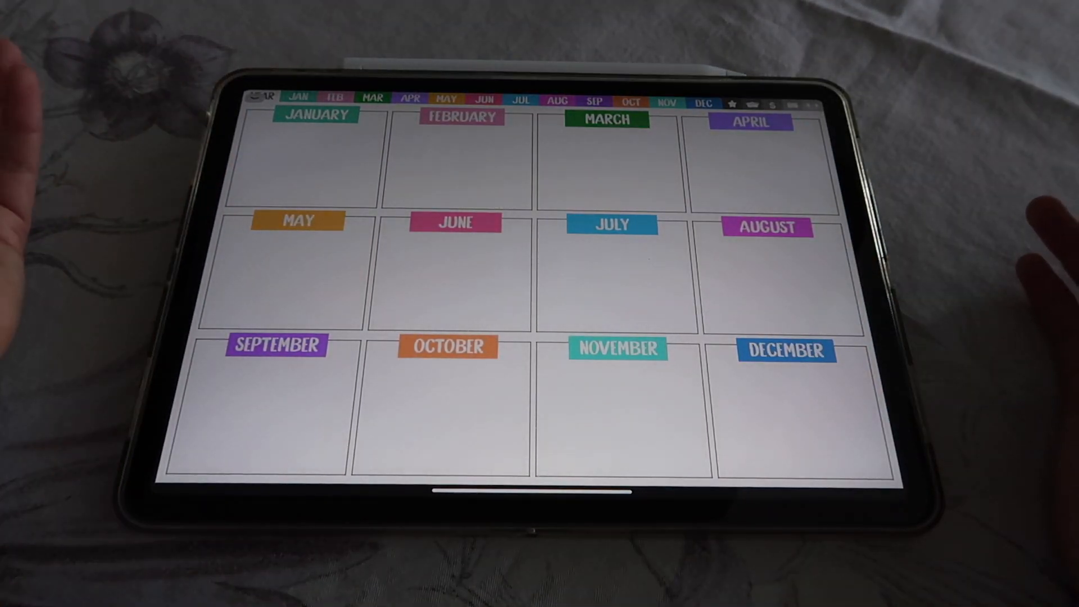
Step: Jump from the year overview to a linked month, then show the page thumbnails grid
left_click(299, 96)
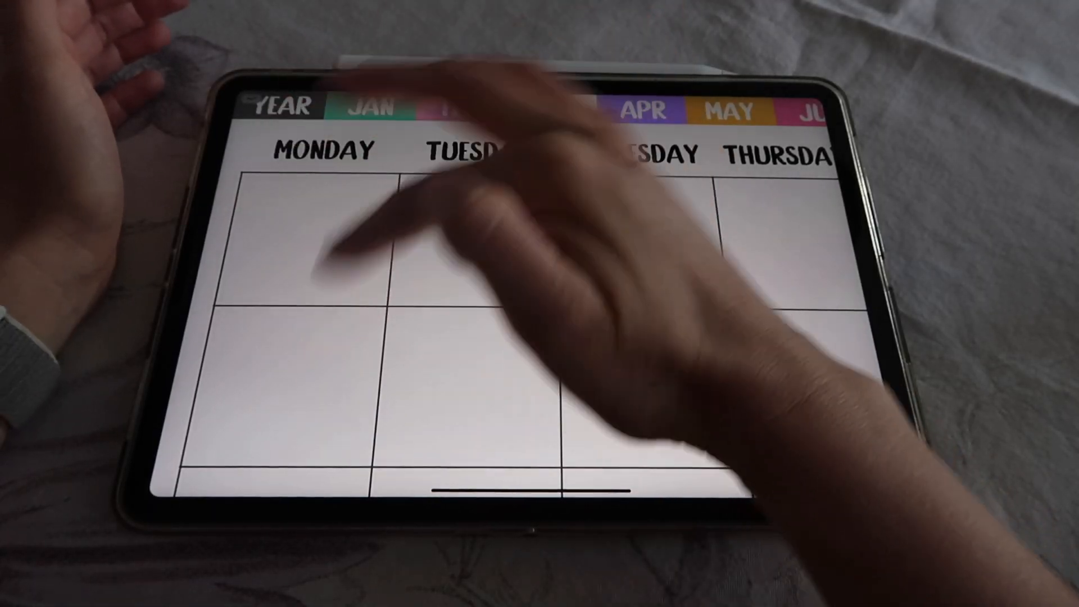
left_click(549, 109)
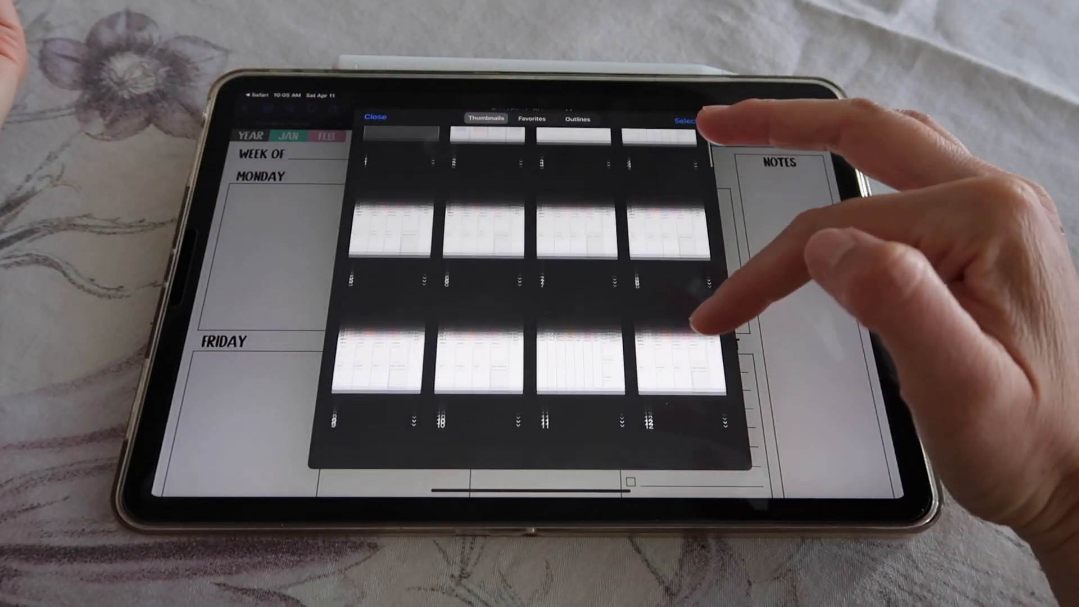
Step: Scroll the thumbnails grid and land on a blank planner page with the month tabs
scroll("down", 3)
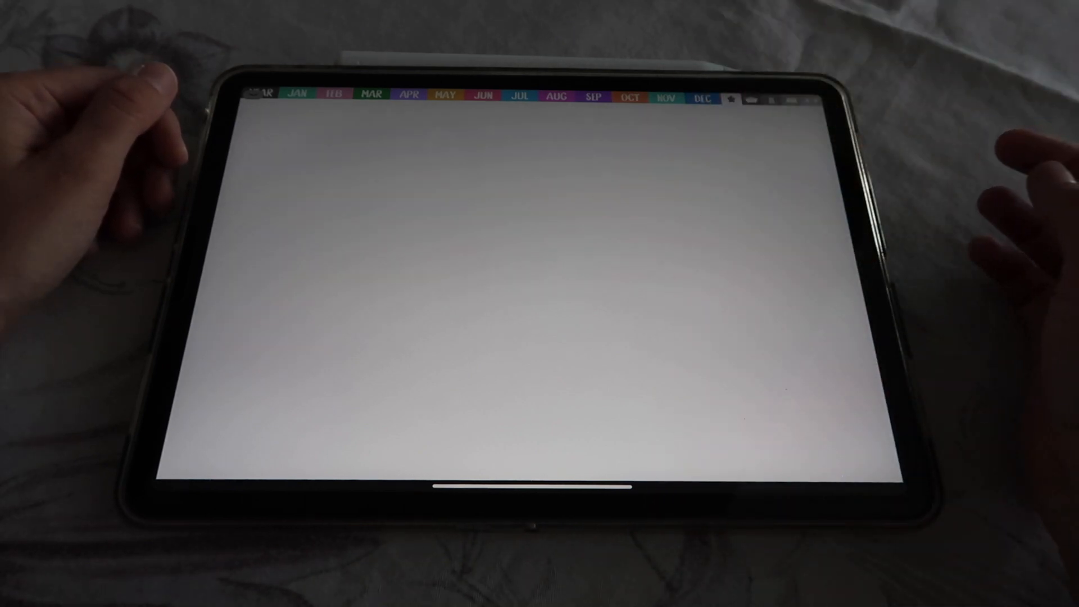
Step: Jump to a weekly page, then switch to the February month calendar via the FEB tab
left_click(298, 95)
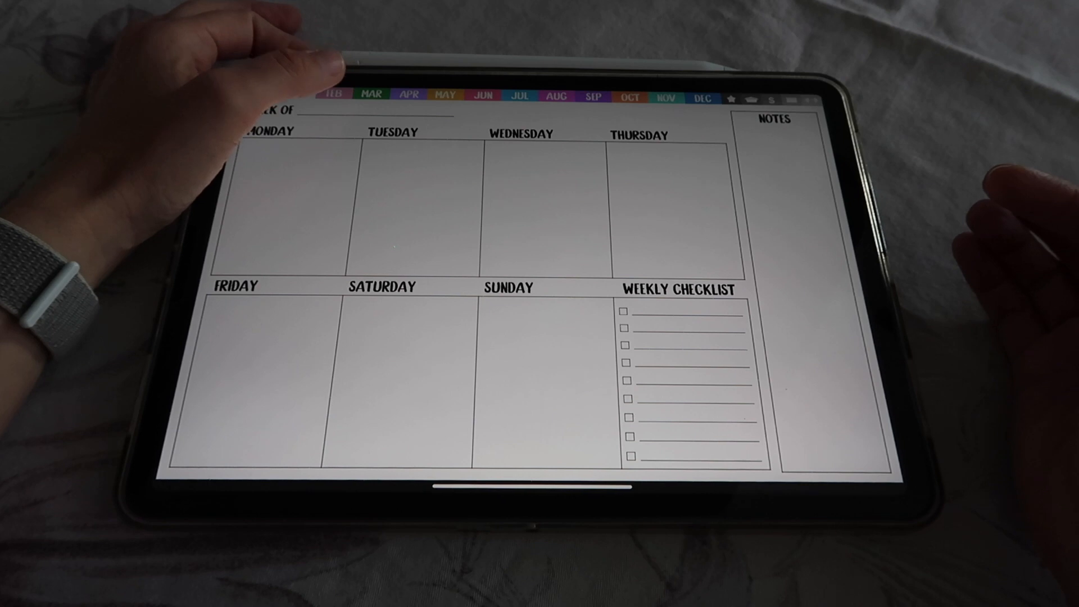
left_click(335, 94)
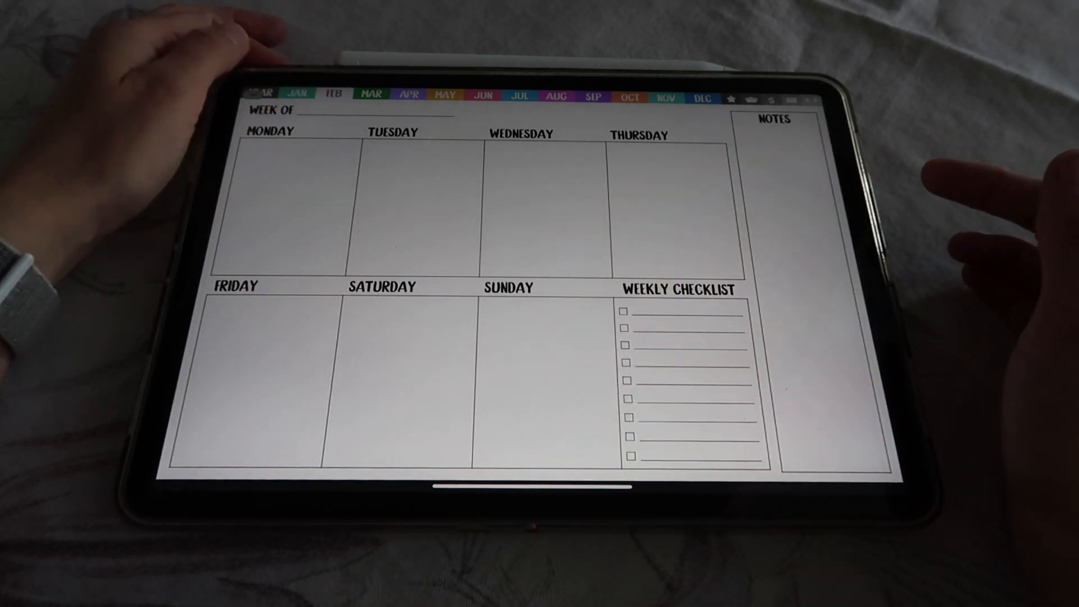
left_click(335, 94)
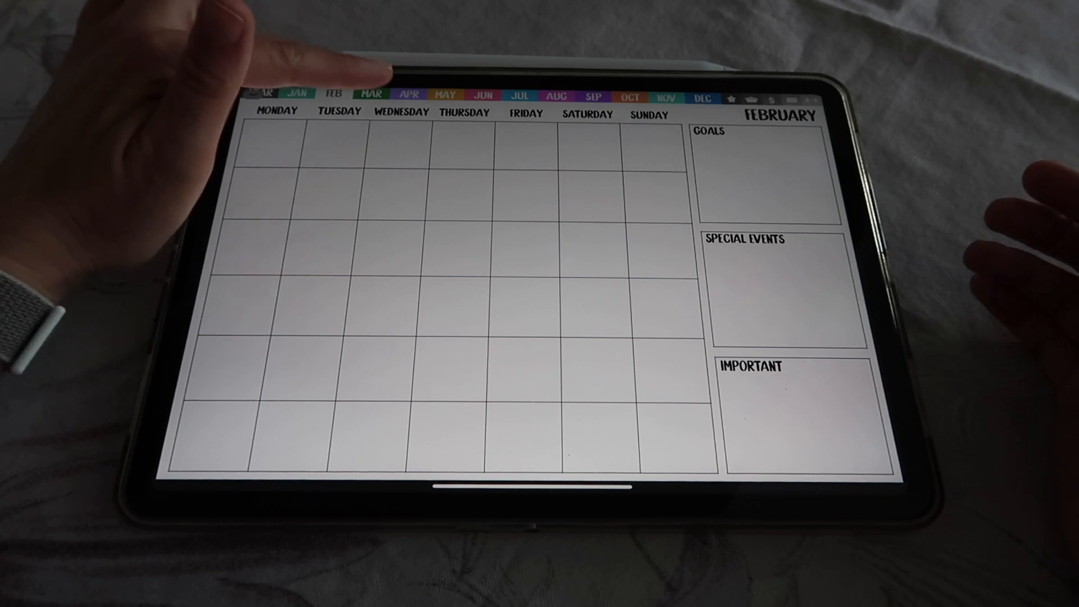
Step: Visit the April month page, then the weekly meal planner page from the top tab bar
left_click(406, 94)
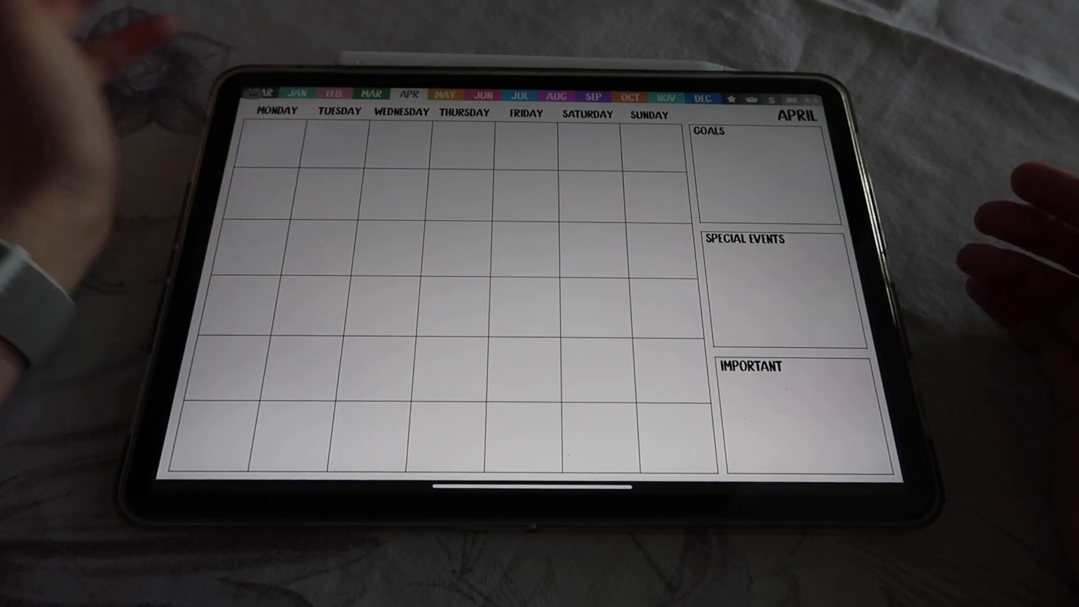
left_click(702, 96)
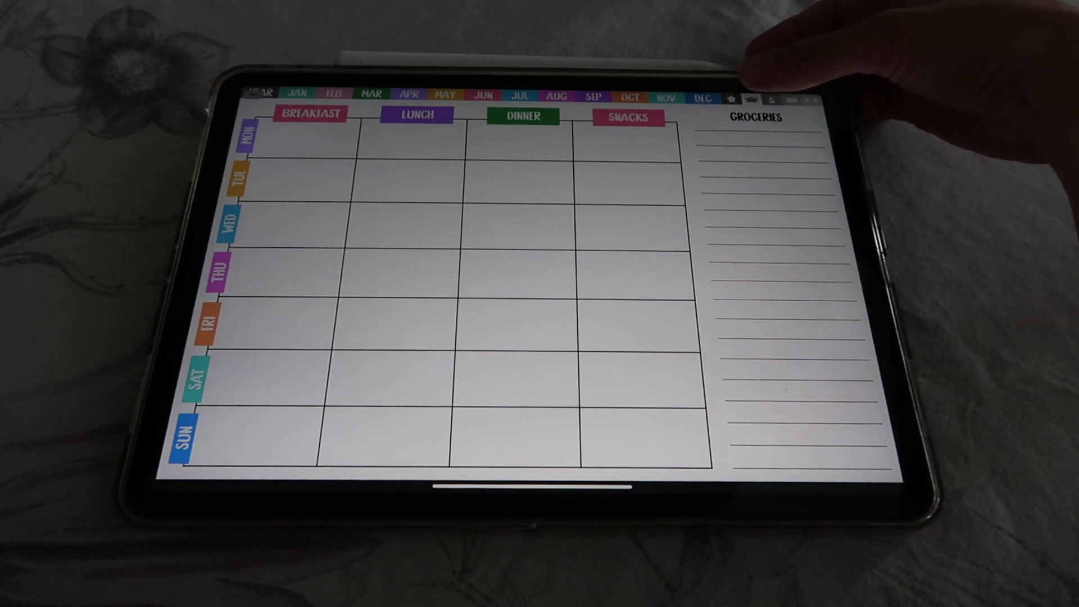
mouse_move(791, 69)
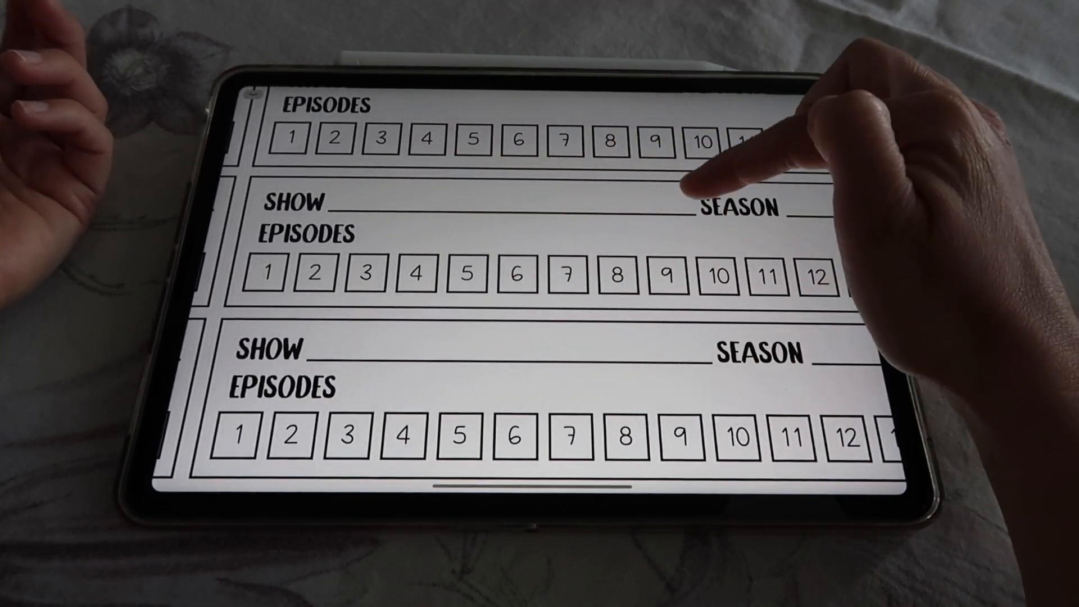
Step: Scroll down the tracker page toward the final grid page and the Add a New Page? prompt
scroll("down", 3)
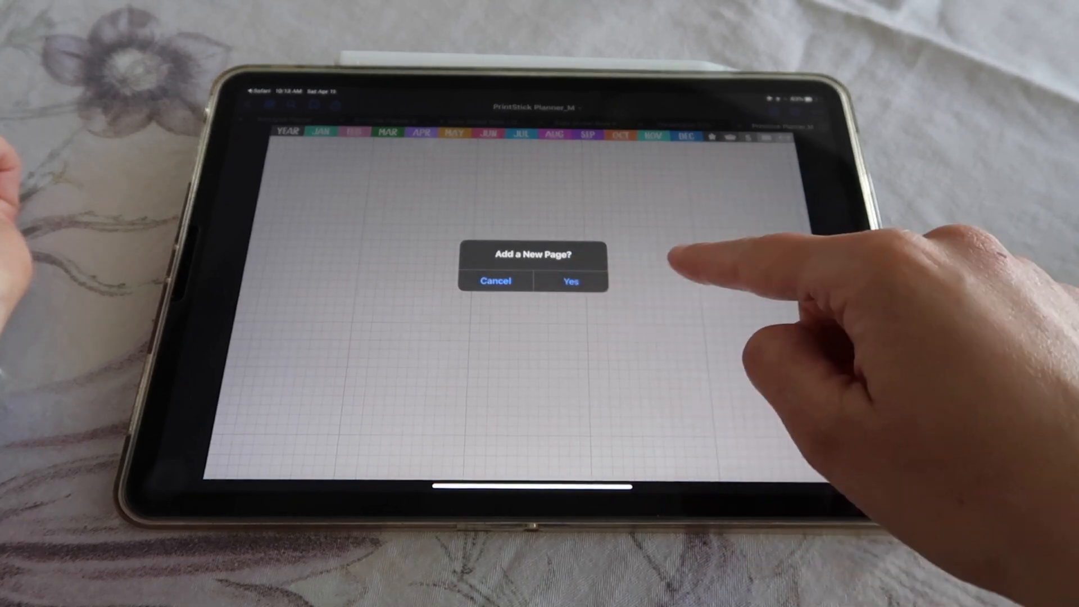
Step: Confirm Yes in the Add a New Page? alert to append a blank page
left_click(568, 281)
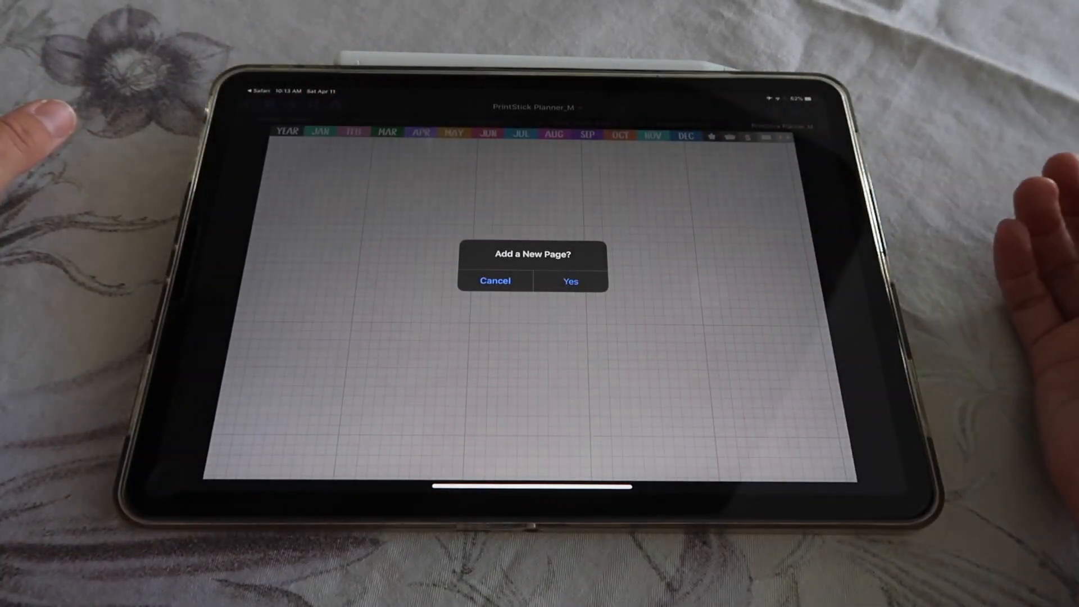
left_click(569, 281)
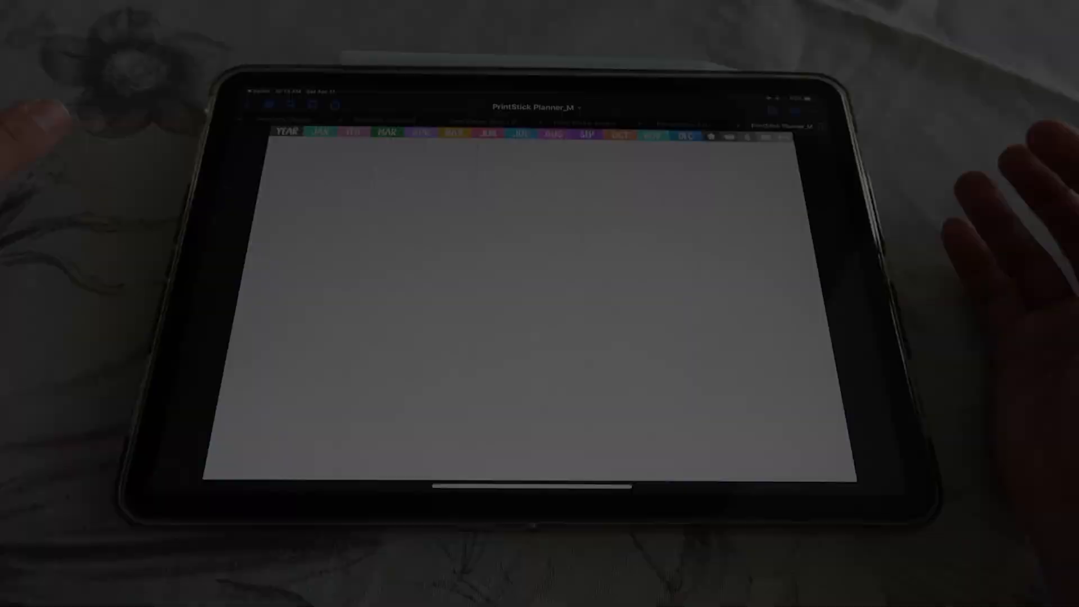